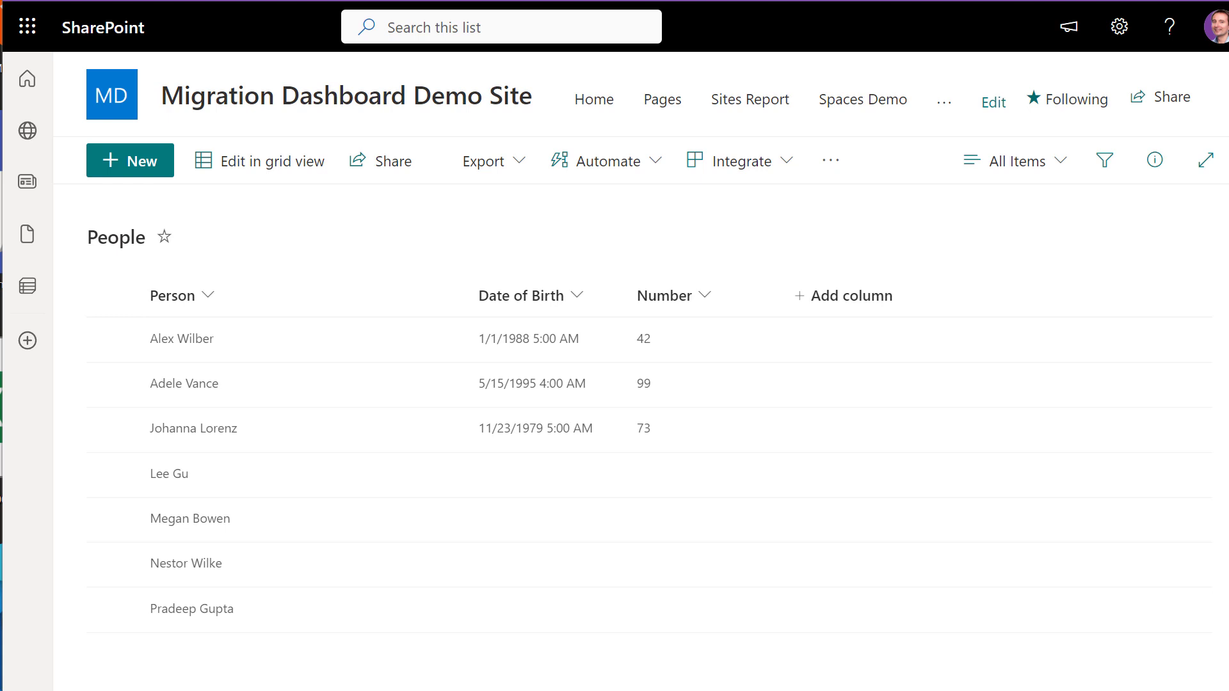
{"action": "left_click", "coordinate": [184, 384]}
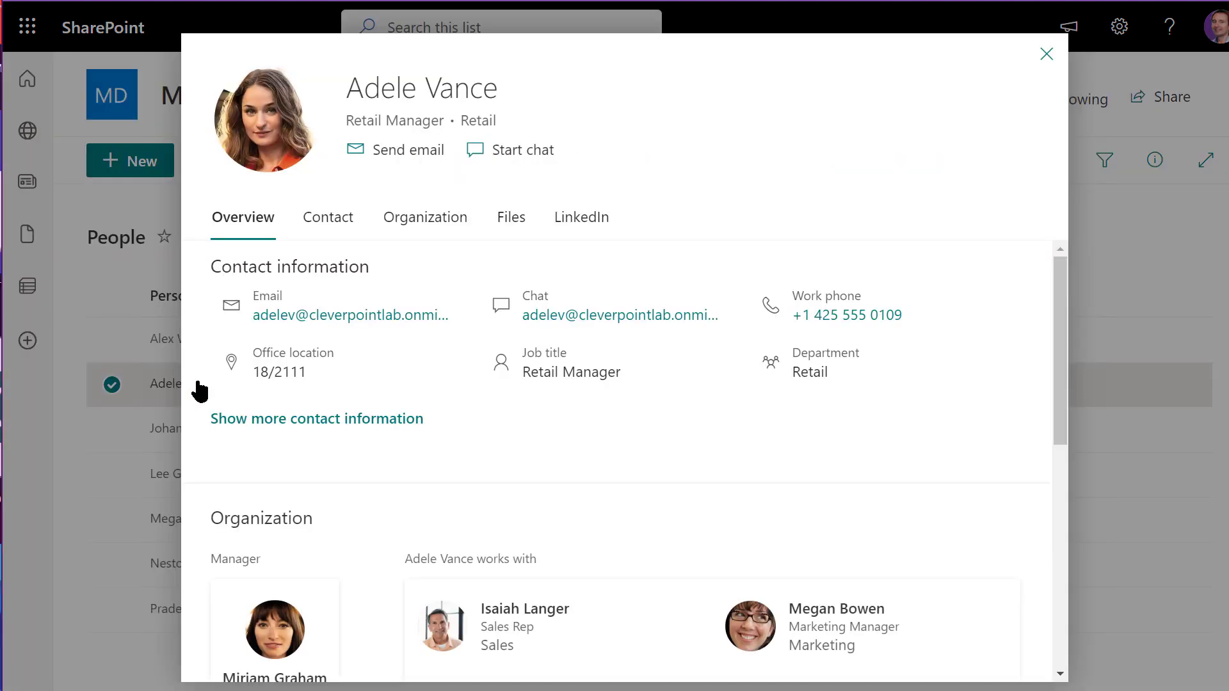
{"action": "scroll", "scroll_direction": "down", "scroll_amount": 3}
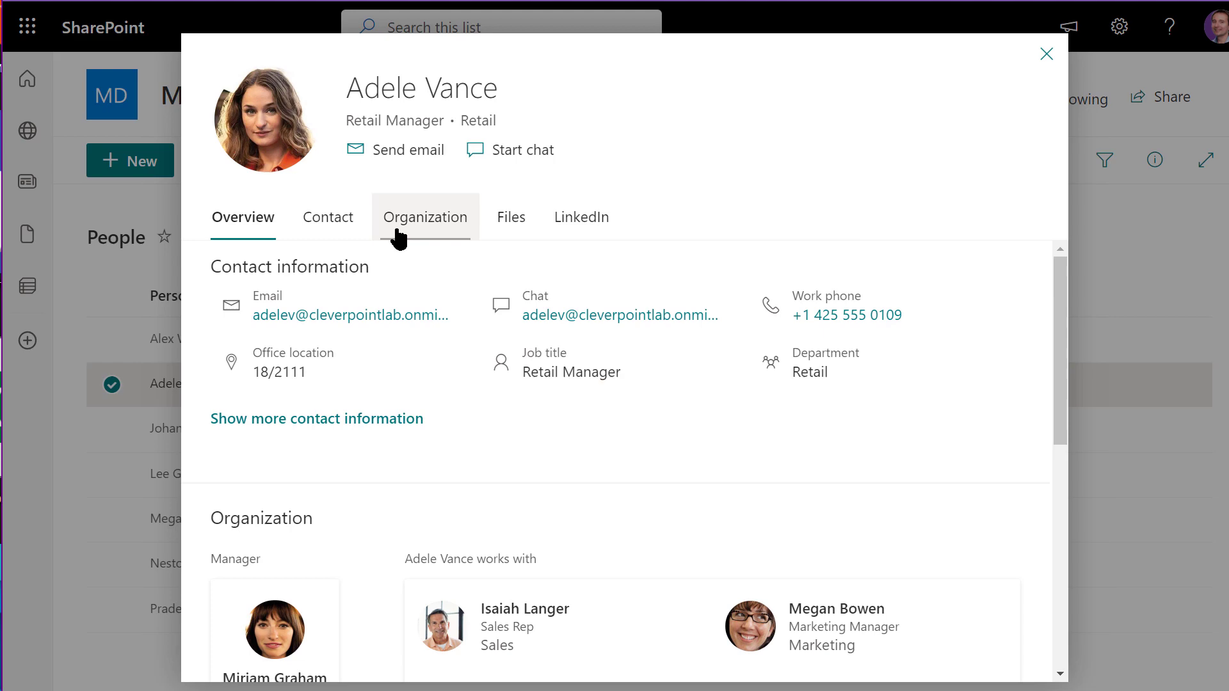
{"action": "left_click", "coordinate": [425, 216]}
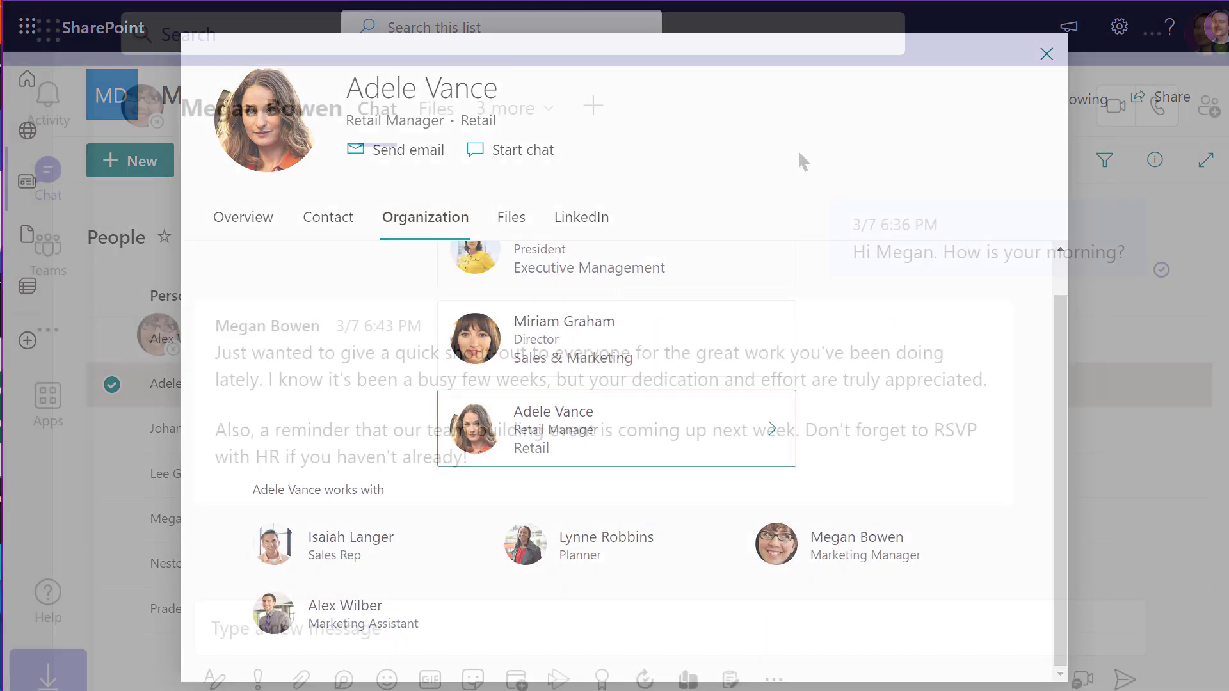
{"action": "left_click", "coordinate": [1046, 54]}
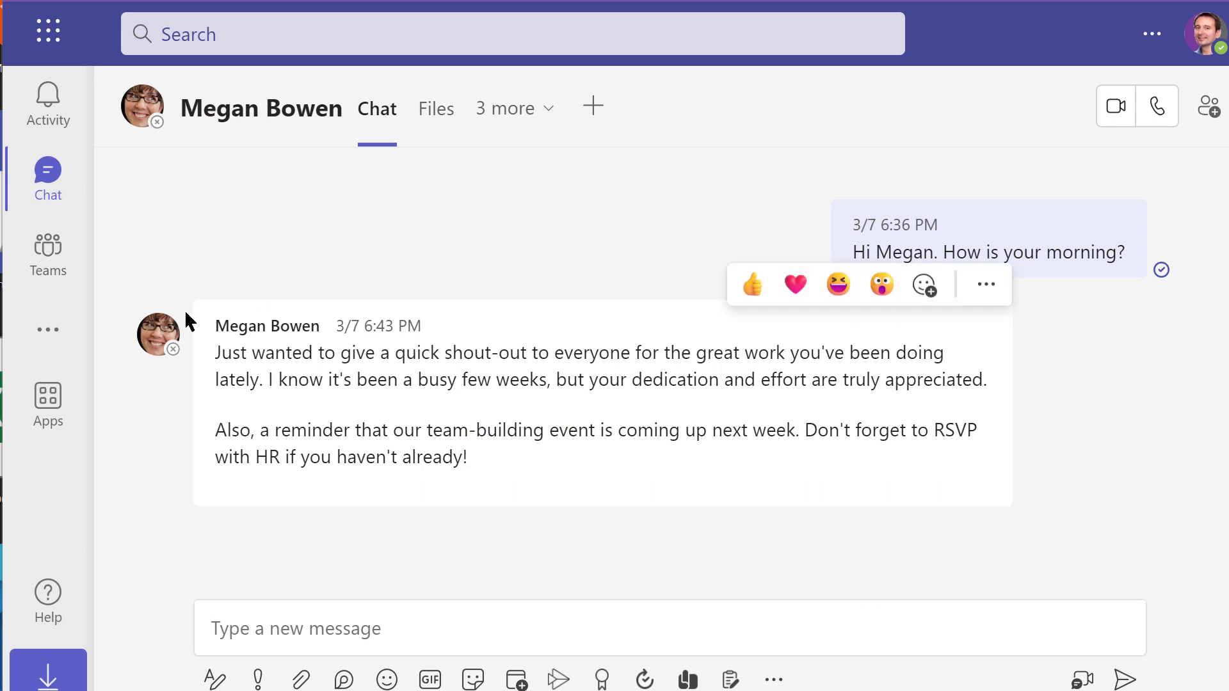
{"action": "mouse_move", "coordinate": [172, 346]}
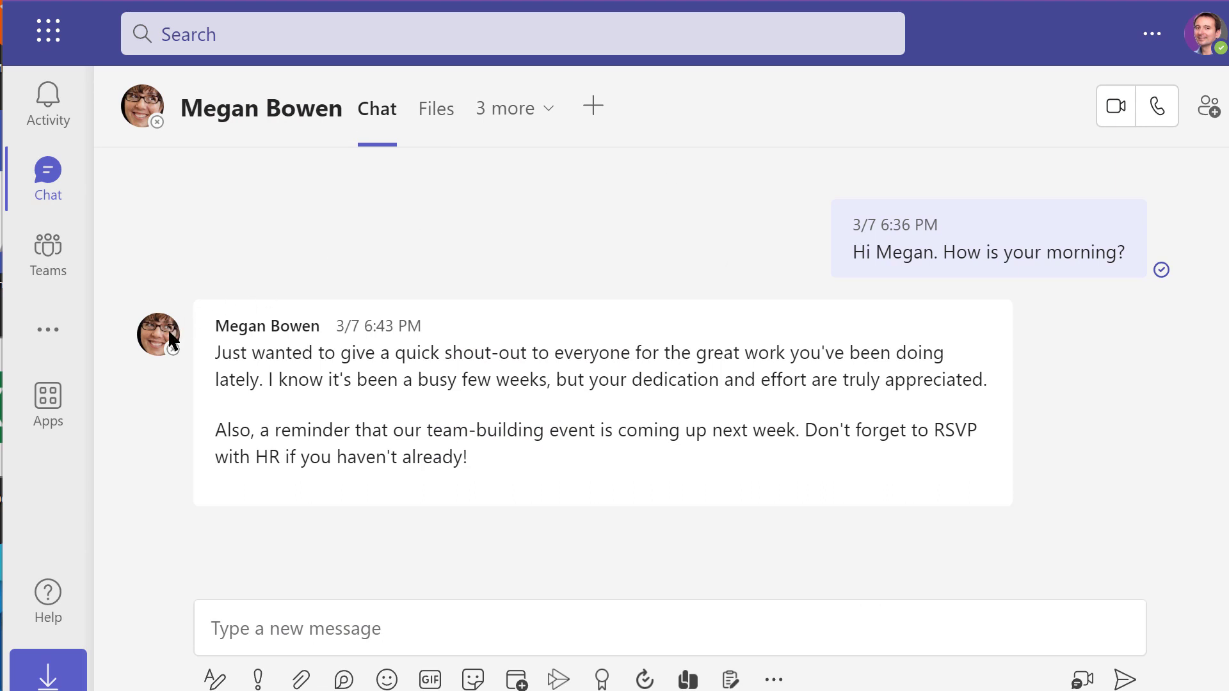
{"action": "left_click", "coordinate": [158, 334]}
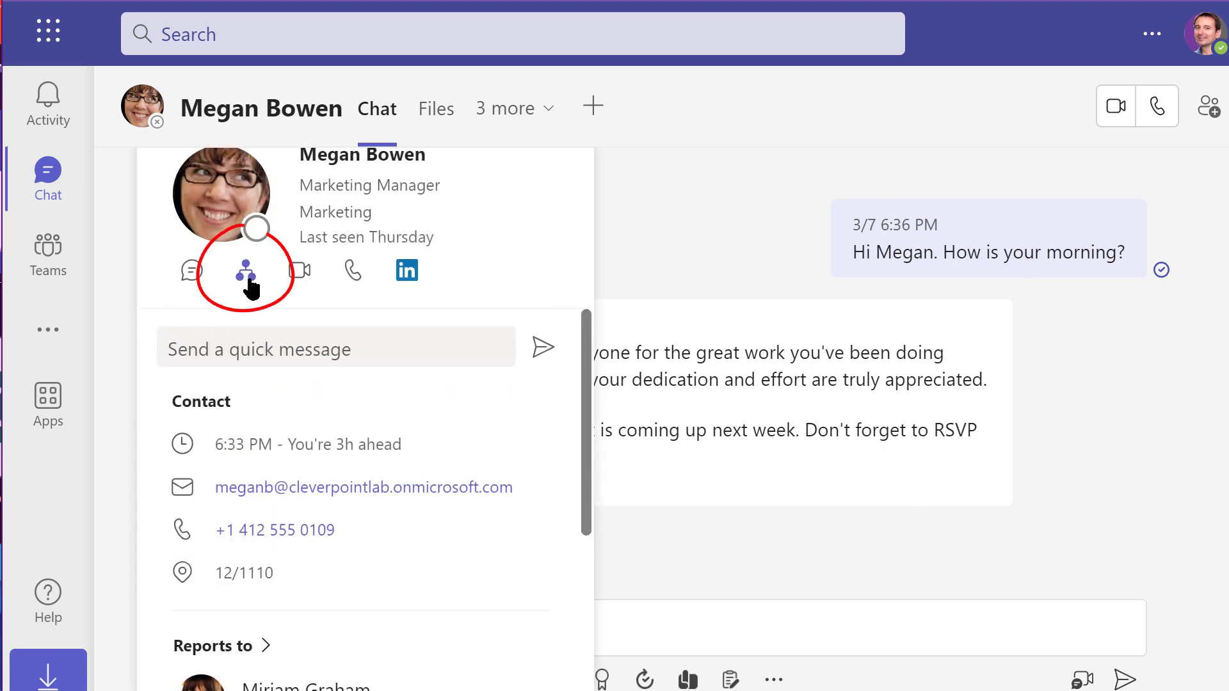
{"action": "left_click", "coordinate": [247, 272]}
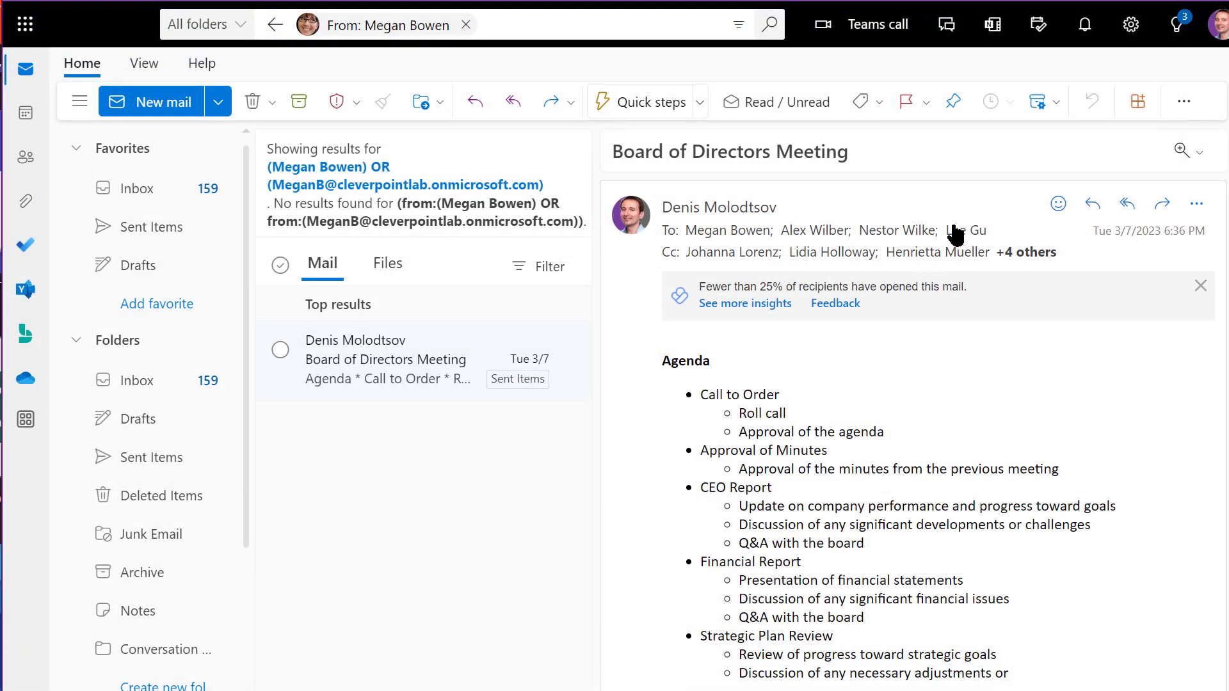
From the email's To line, show Lee Gu's profile card on its Organization view.
{"action": "left_click", "coordinate": [970, 230]}
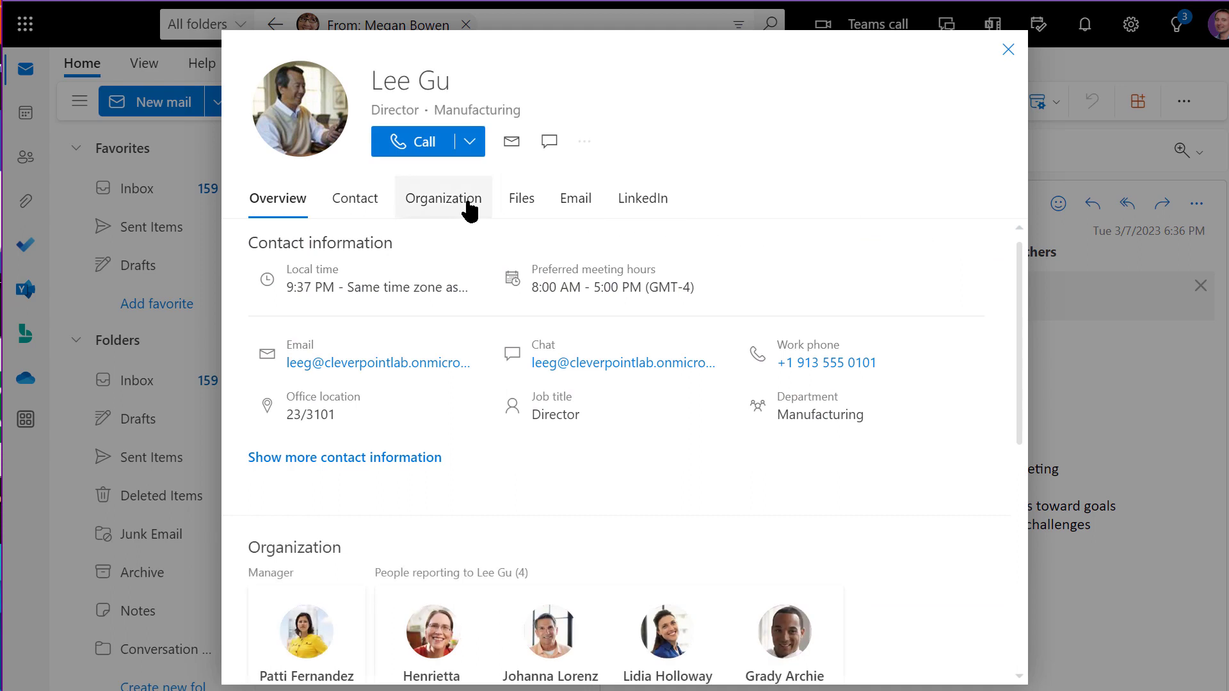
{"action": "left_click", "coordinate": [443, 197]}
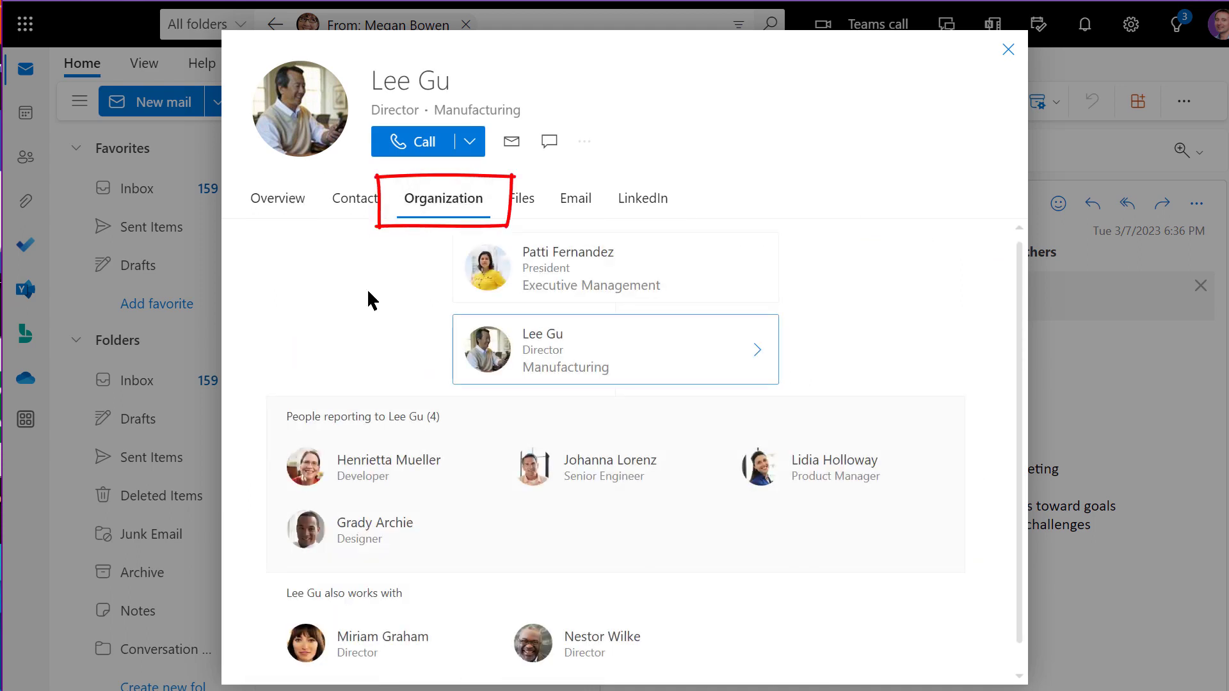
{"action": "mouse_move", "coordinate": [477, 259]}
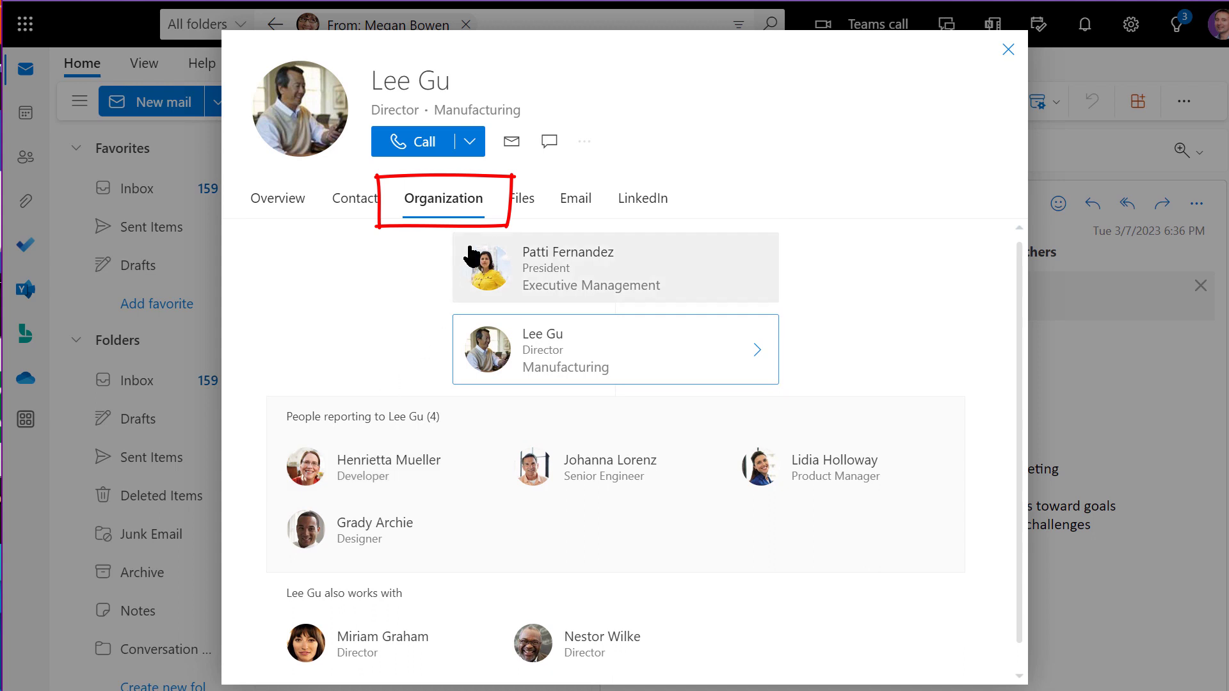